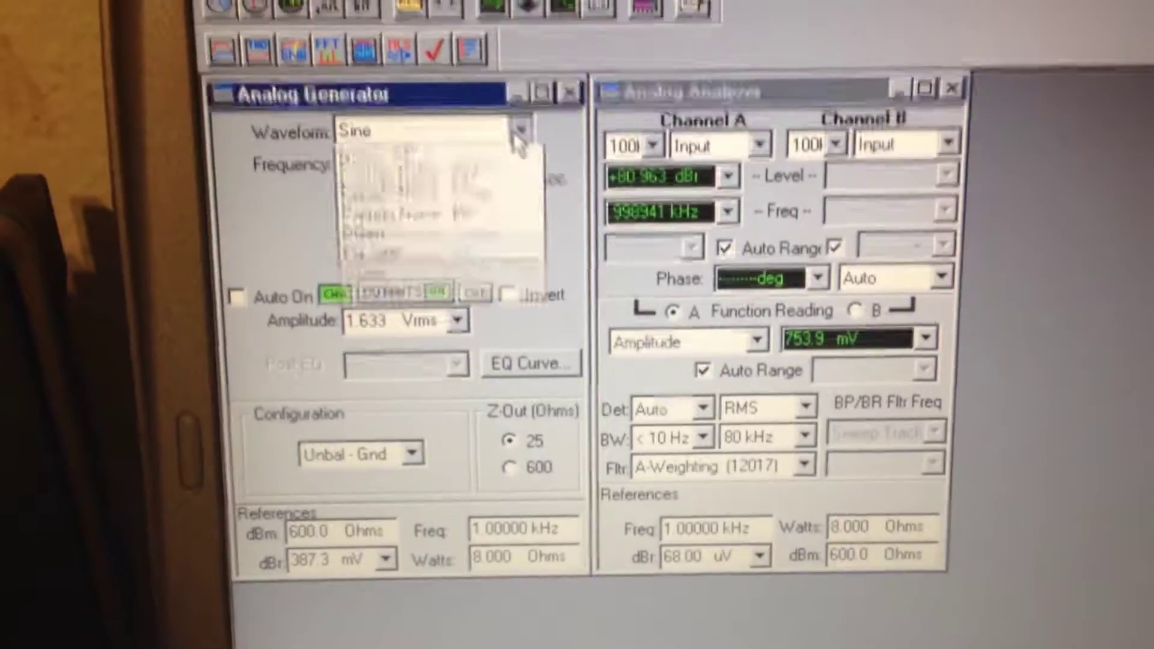
Set the Analog Generator waveform to Square instead of Sine
click(520, 127)
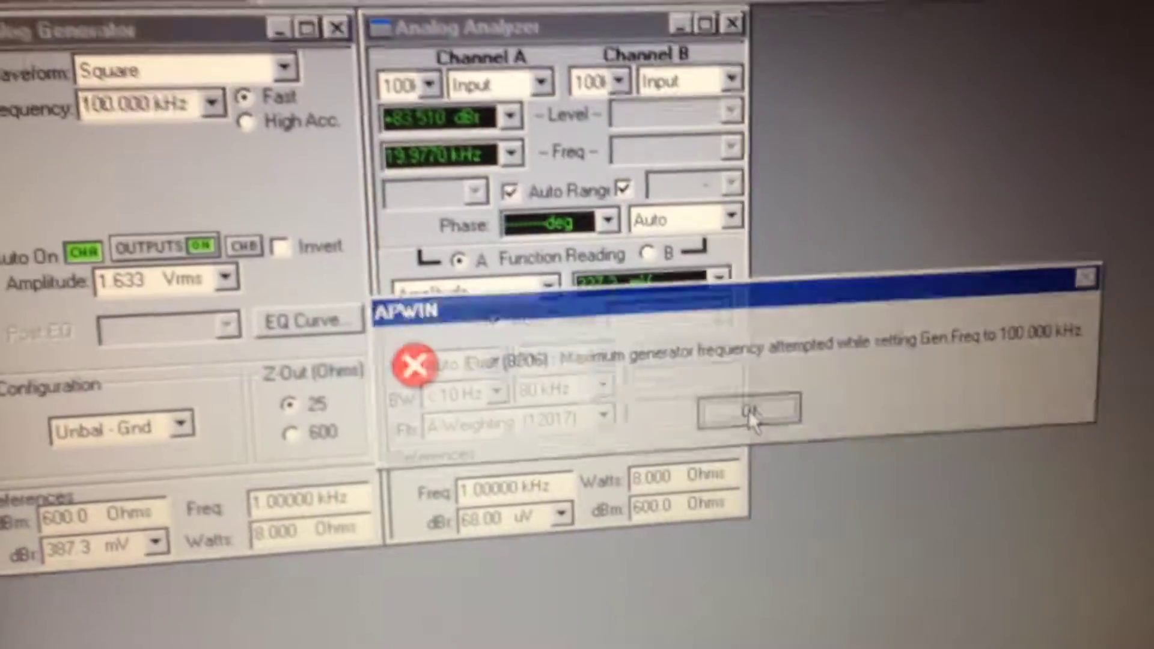
Clear the Error 8006 maximum-frequency dialogs, settle at 20 kHz, and bring up the Waveform list
click(748, 411)
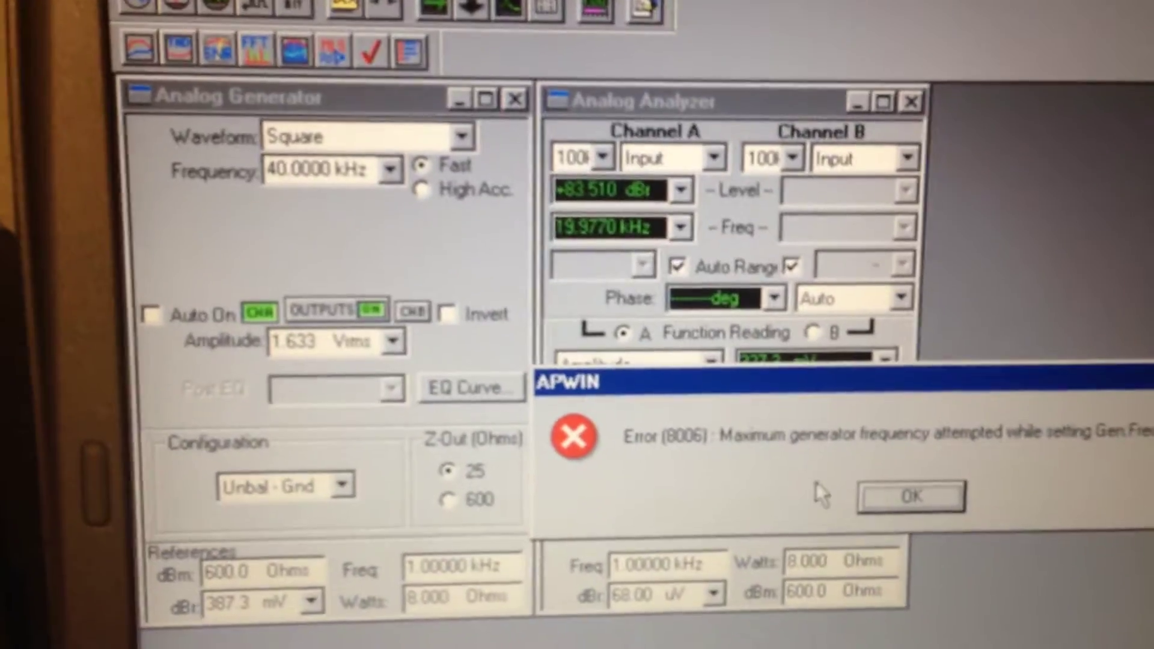
click(911, 495)
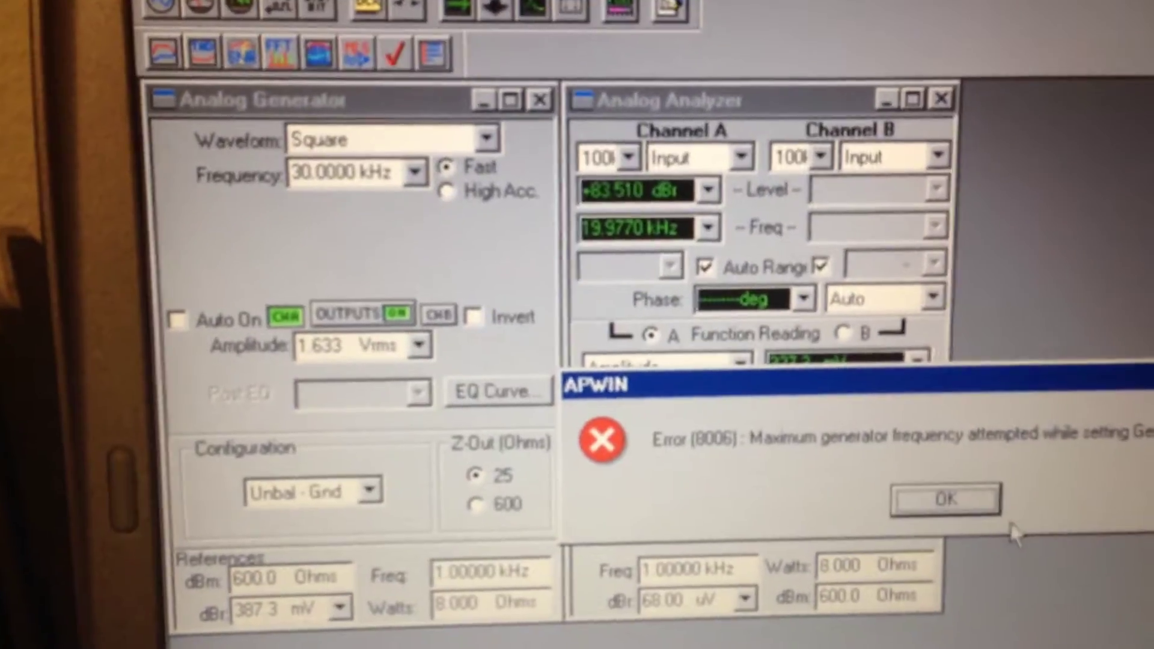
click(945, 499)
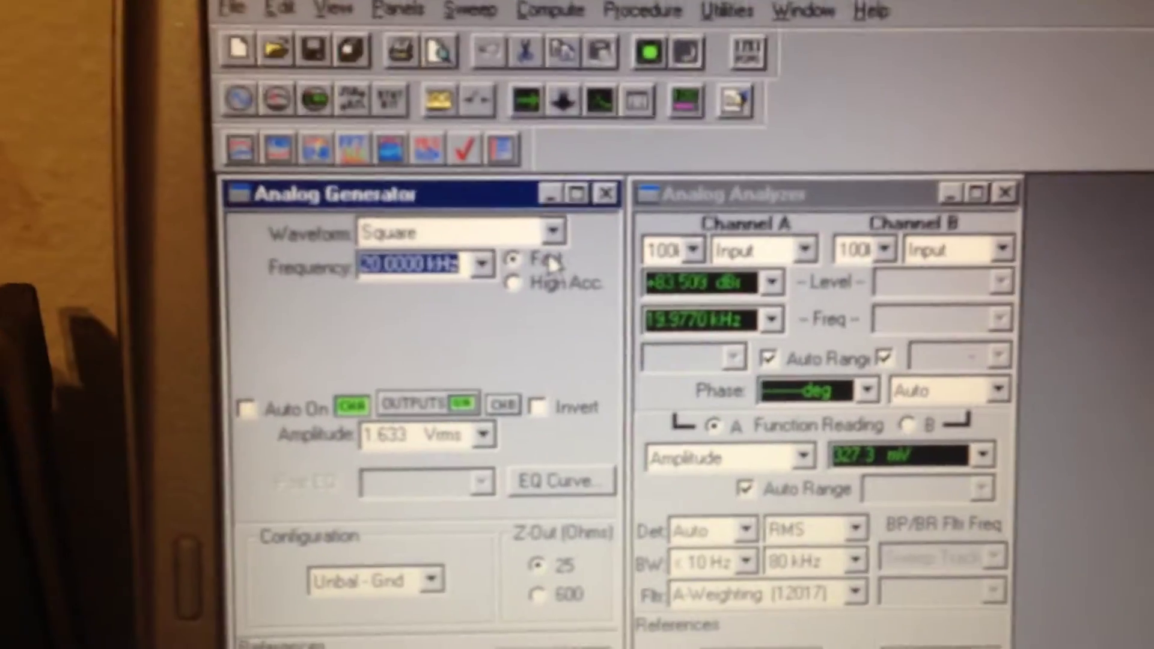
click(553, 229)
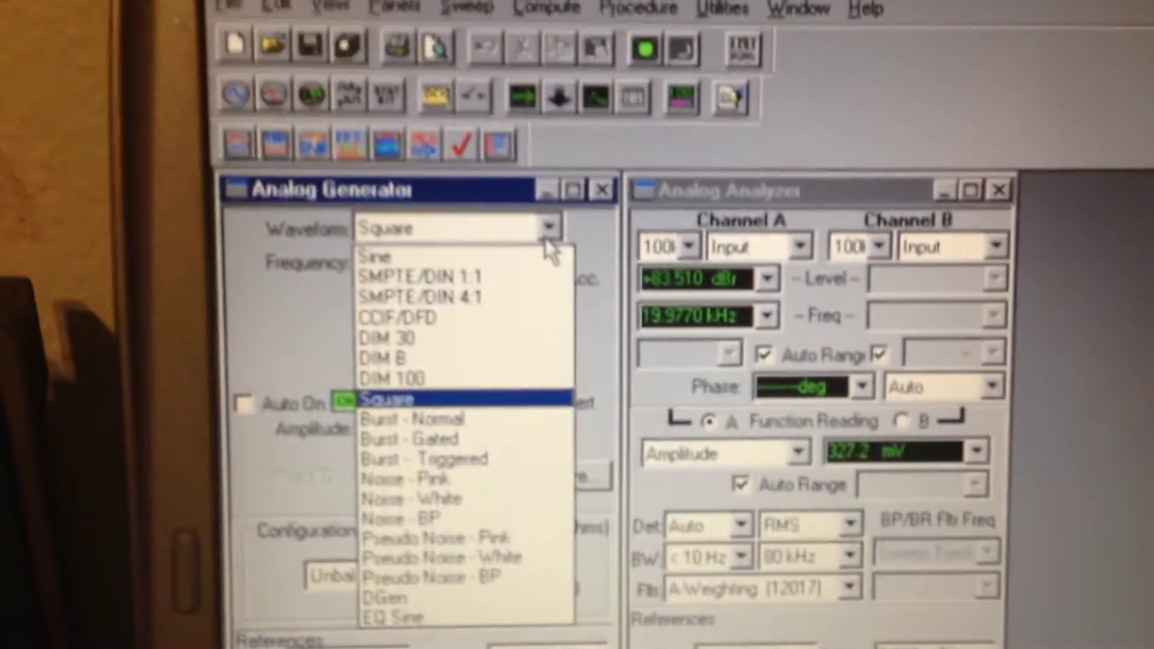